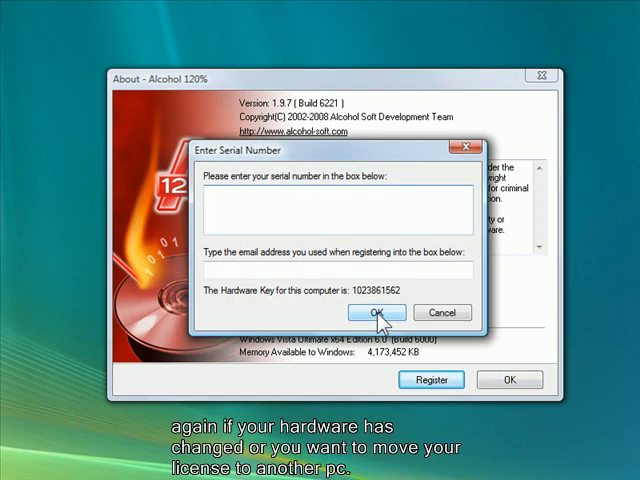
{"action": "mouse_move", "coordinate": [383, 322]}
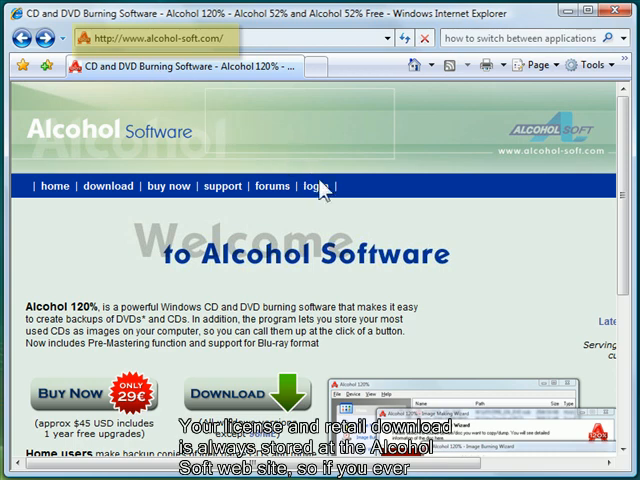
- Log in to the customer account with the test user's email and password
{"action": "left_click", "coordinate": [315, 186]}
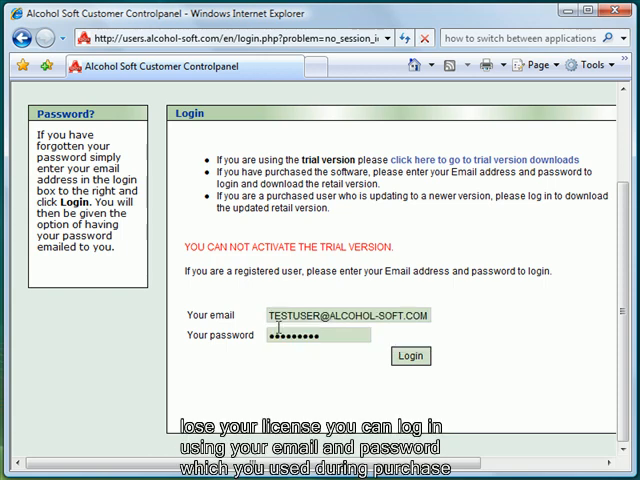
{"action": "left_click", "coordinate": [410, 356]}
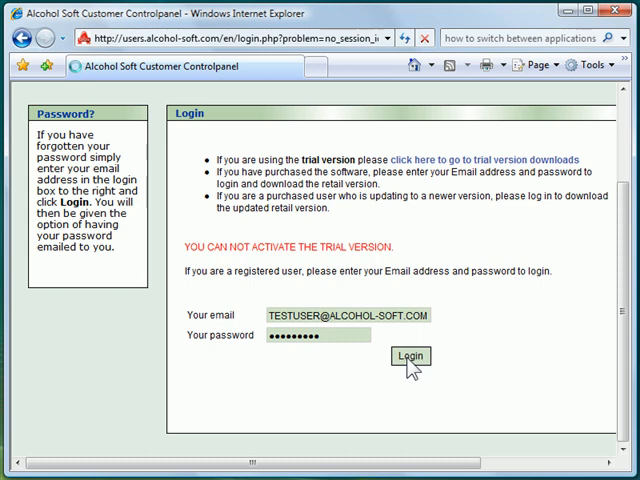
{"action": "left_click", "coordinate": [410, 356]}
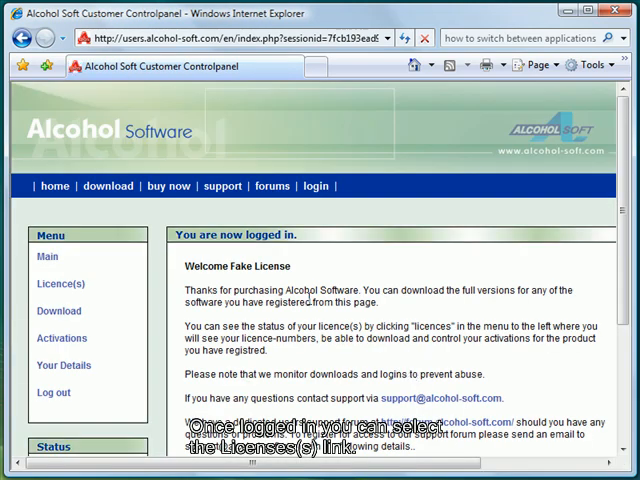
{"action": "mouse_move", "coordinate": [62, 290]}
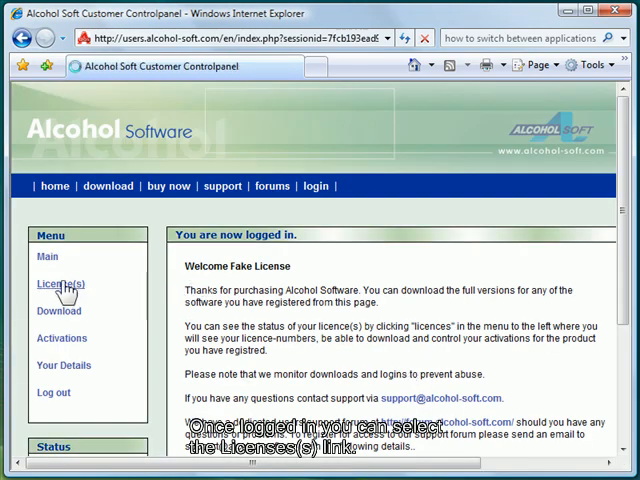
- Show the purchased licences and reveal the serial key for order 103725
{"action": "left_click", "coordinate": [61, 283]}
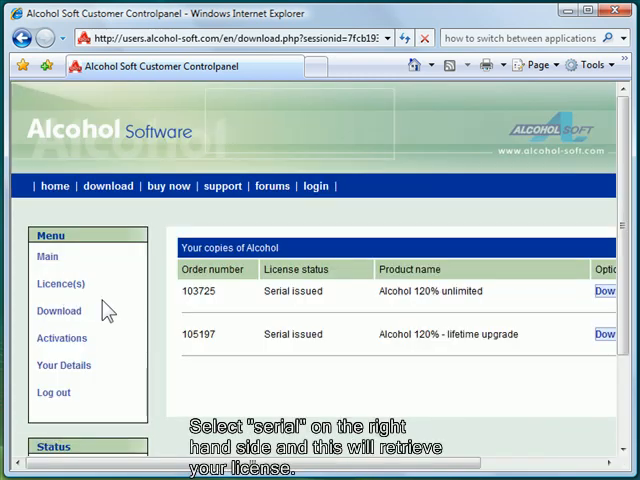
{"action": "scroll", "scroll_direction": "right", "scroll_amount": 3}
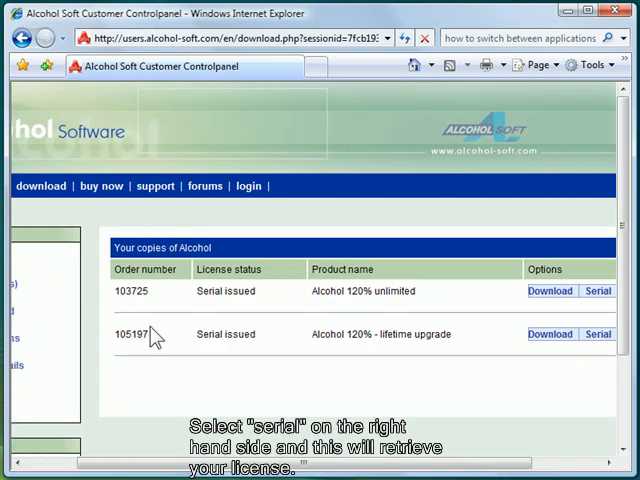
{"action": "scroll", "scroll_direction": "right", "scroll_amount": 3}
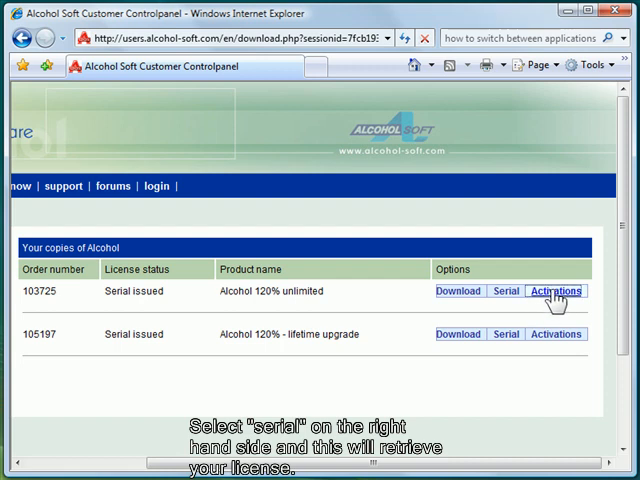
{"action": "mouse_move", "coordinate": [506, 291]}
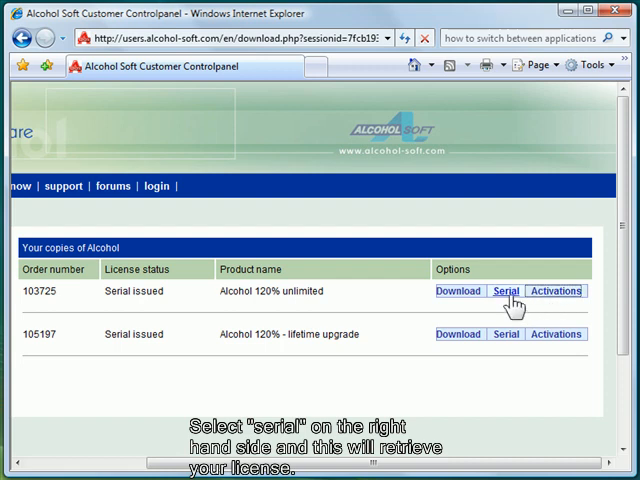
{"action": "left_click", "coordinate": [505, 291]}
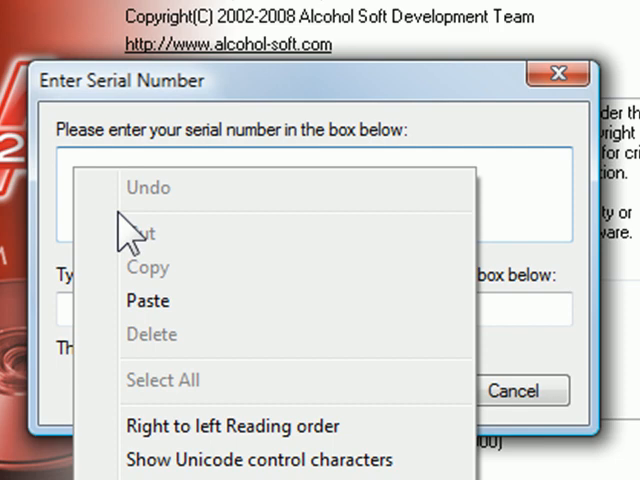
{"action": "left_click", "coordinate": [148, 300]}
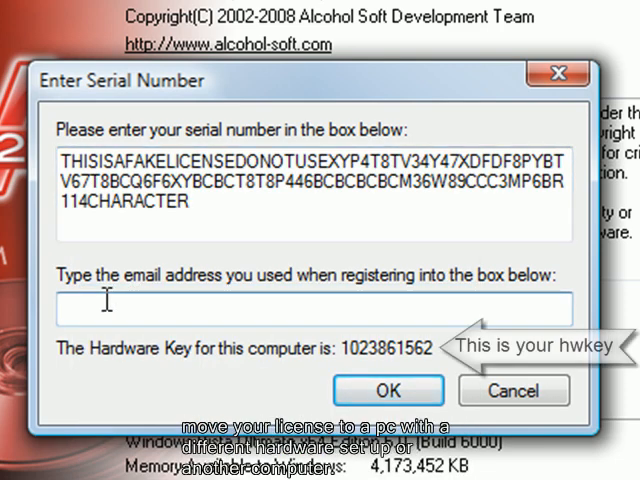
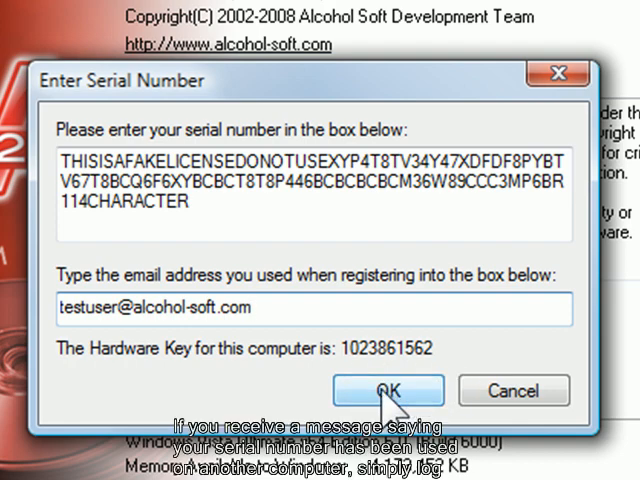
{"action": "left_click", "coordinate": [389, 390]}
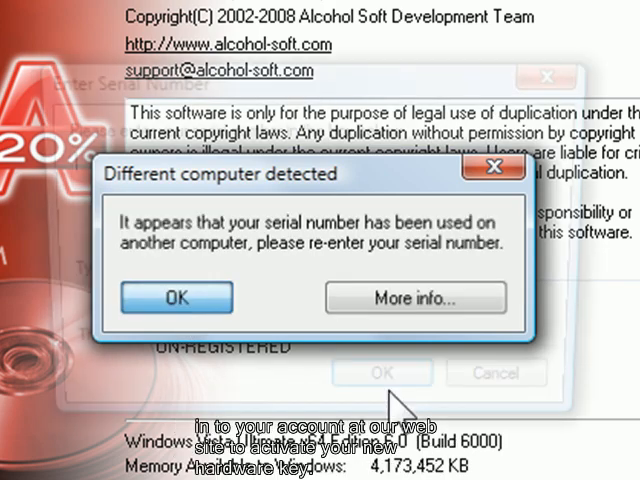
- Acknowledge the Different computer detected warning
{"action": "left_click", "coordinate": [176, 297]}
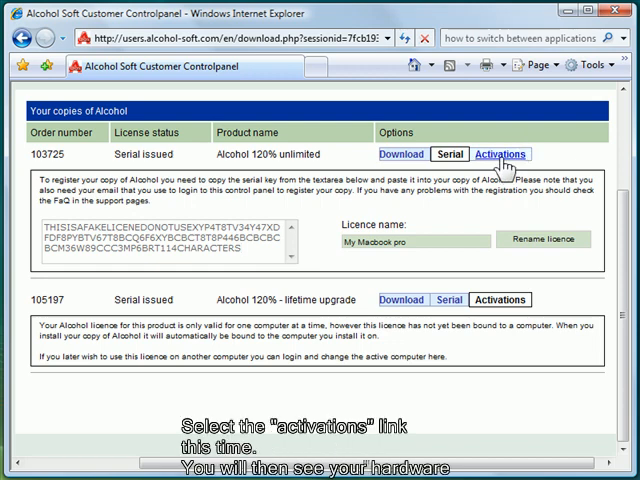
{"action": "left_click", "coordinate": [500, 154]}
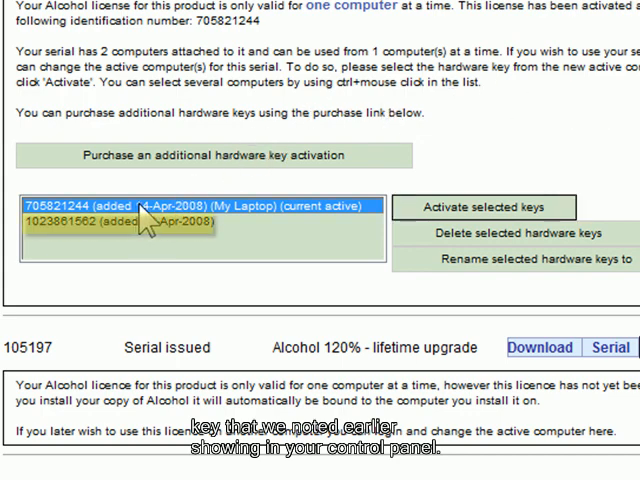
{"action": "left_click", "coordinate": [130, 222]}
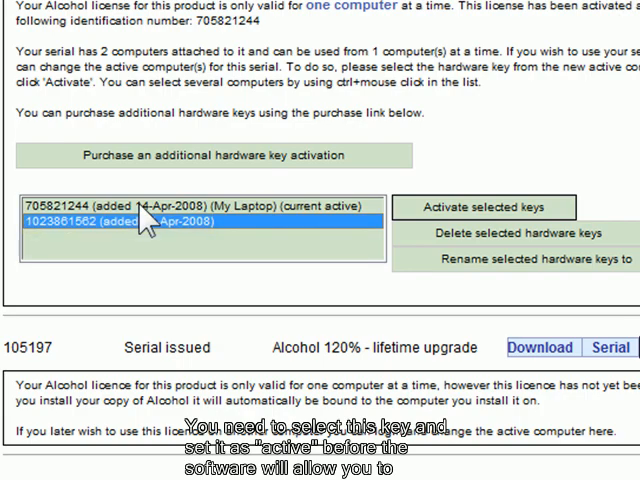
{"action": "mouse_move", "coordinate": [388, 228]}
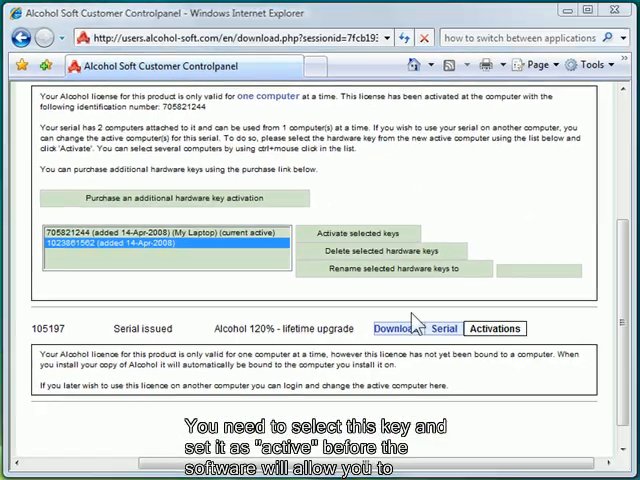
{"action": "left_click", "coordinate": [361, 233]}
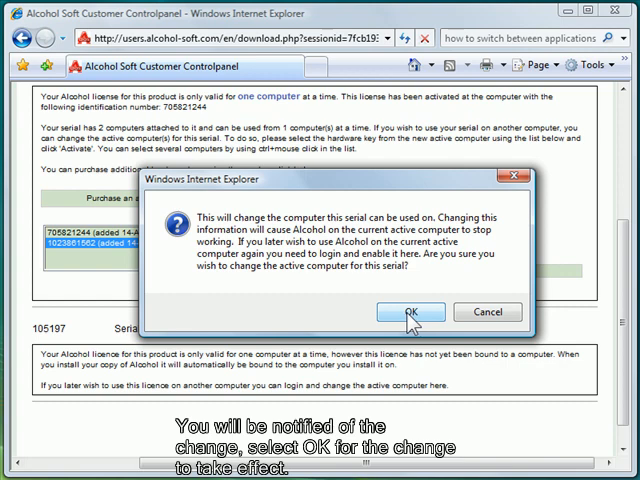
{"action": "left_click", "coordinate": [410, 311]}
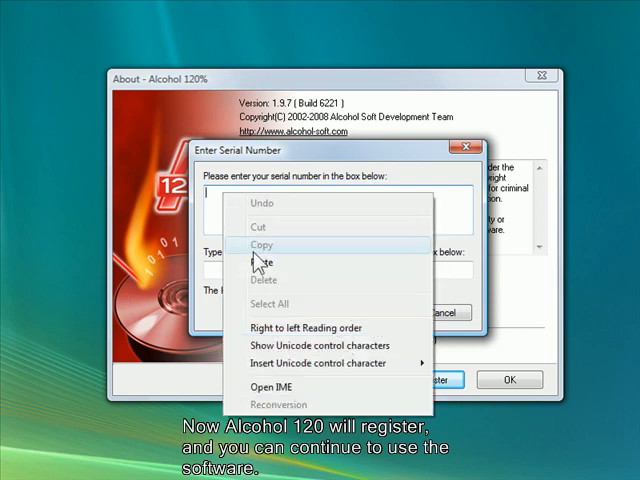
{"action": "left_click", "coordinate": [266, 262]}
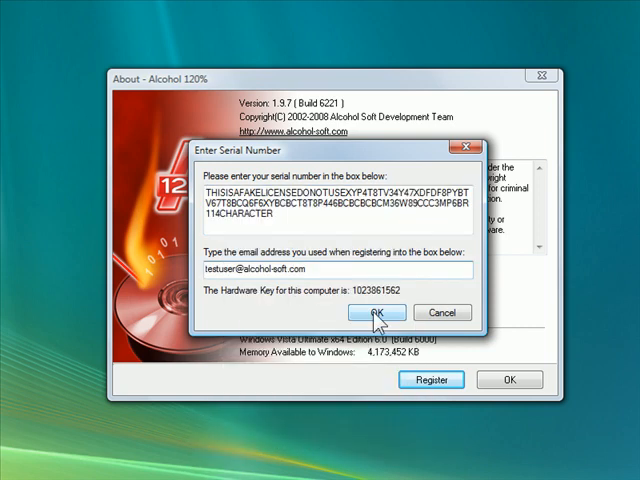
{"action": "left_click", "coordinate": [380, 312]}
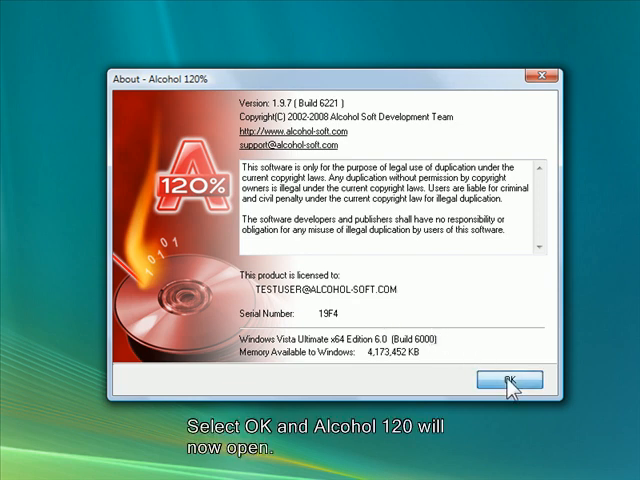
{"action": "left_click", "coordinate": [513, 379]}
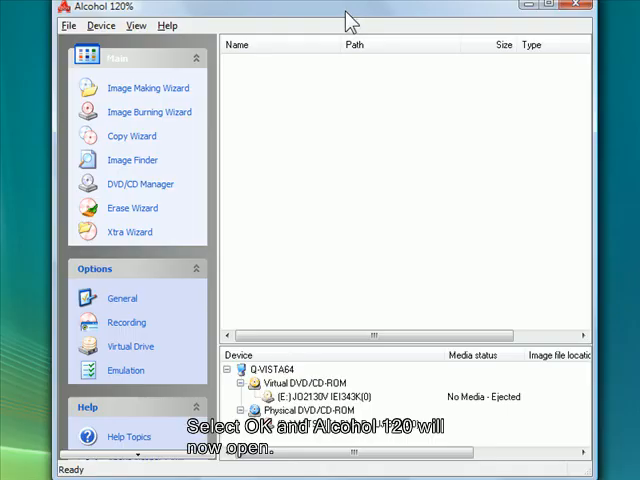